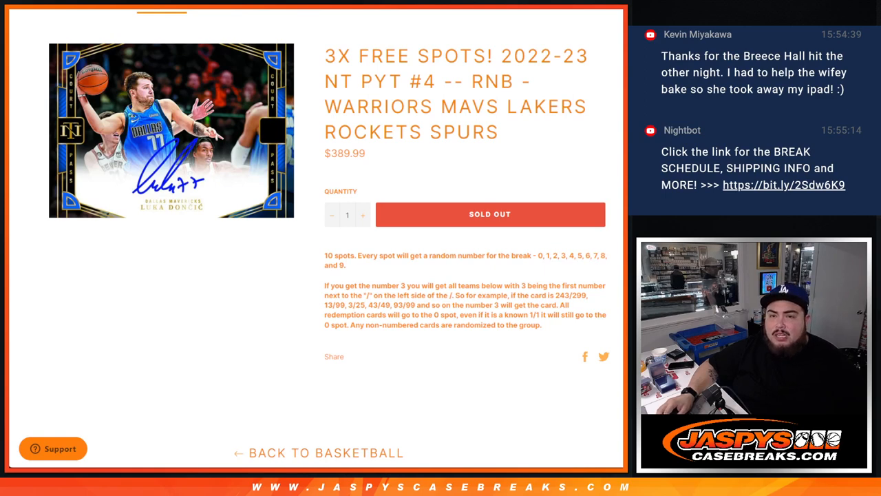
Scroll the sold-out NT PYT #4 listing before moving to the RANDOM.ORG dice roller
{"action": "left_click_drag", "start_coordinate": [325, 107], "coordinate": [489, 132]}
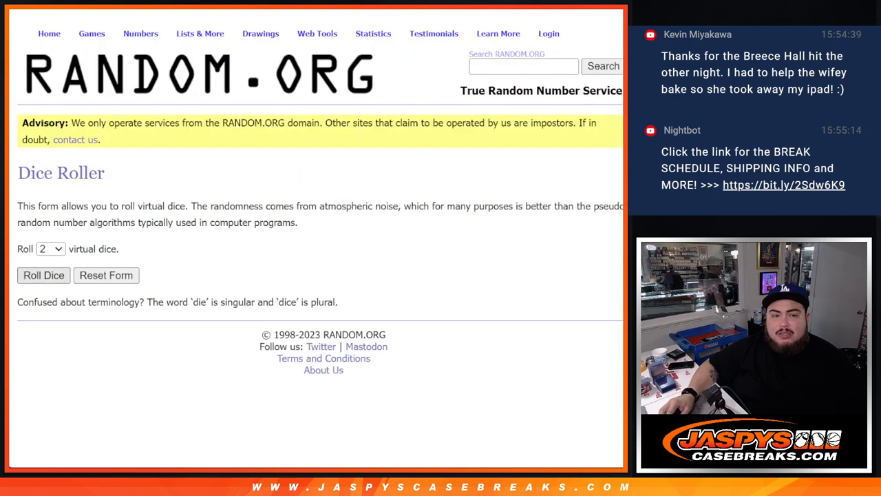
Roll the two virtual dice, then return to the List Randomizer with the participant names
{"action": "left_click", "coordinate": [44, 275]}
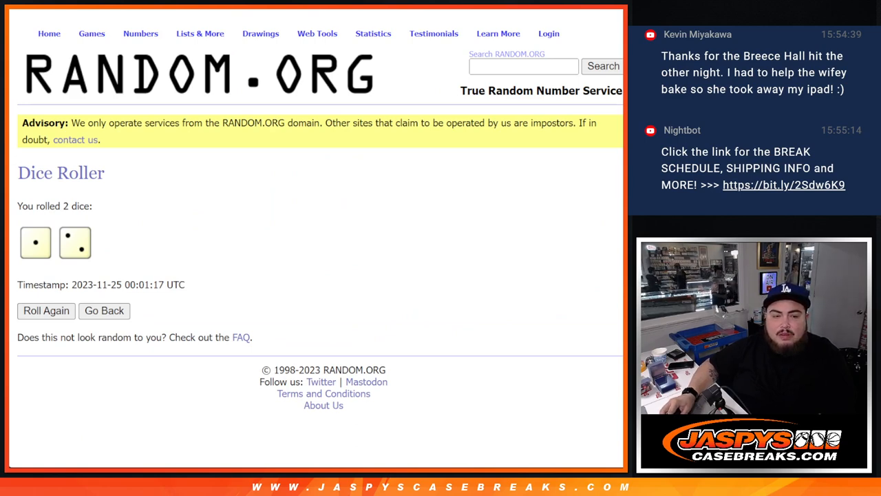
{"action": "left_click", "coordinate": [199, 33]}
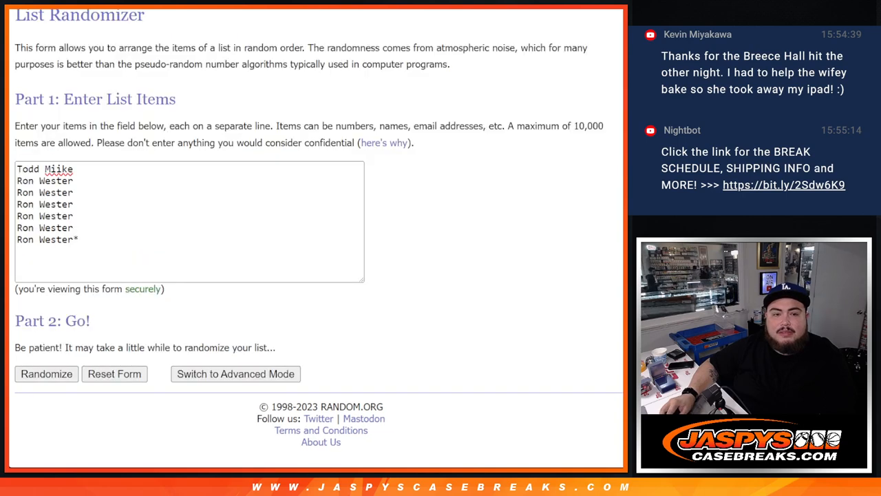
Randomize the seven participant names, highlight the top three, and go back to the entry form
{"action": "left_click", "coordinate": [47, 374]}
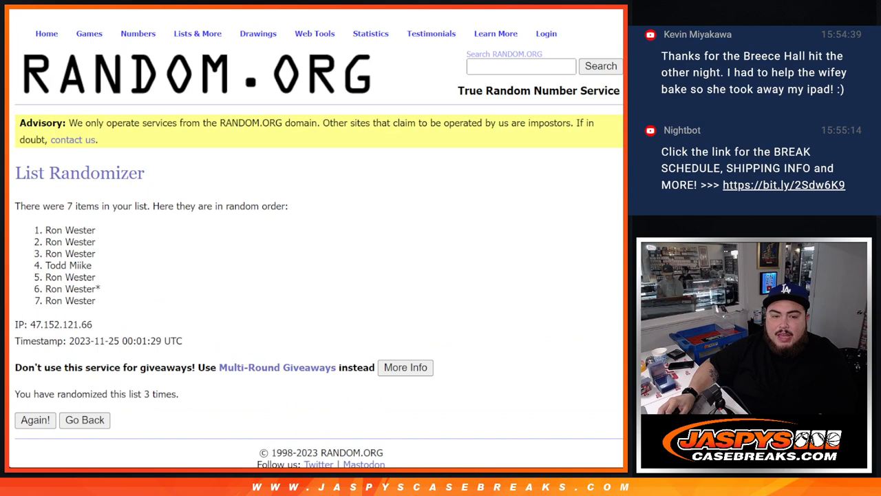
{"action": "left_click_drag", "start_coordinate": [46, 230], "coordinate": [96, 253]}
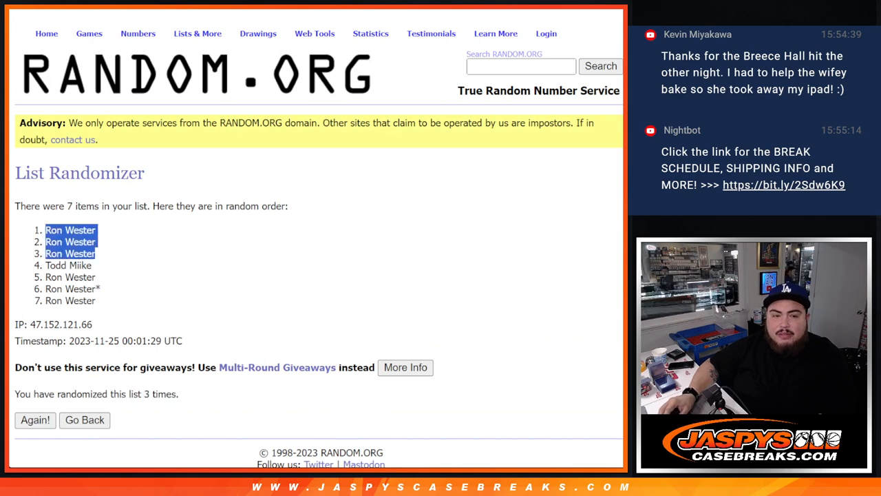
{"action": "left_click", "coordinate": [84, 419]}
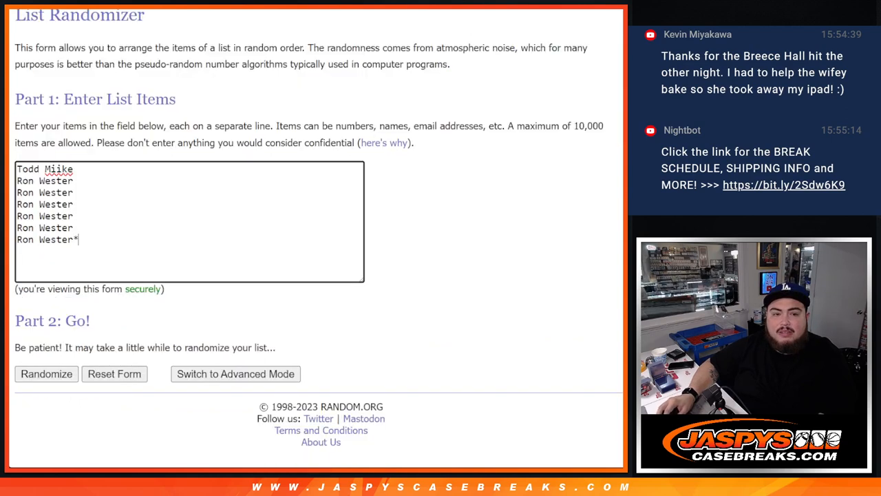
{"action": "type", "text": "Ron Wester+"}
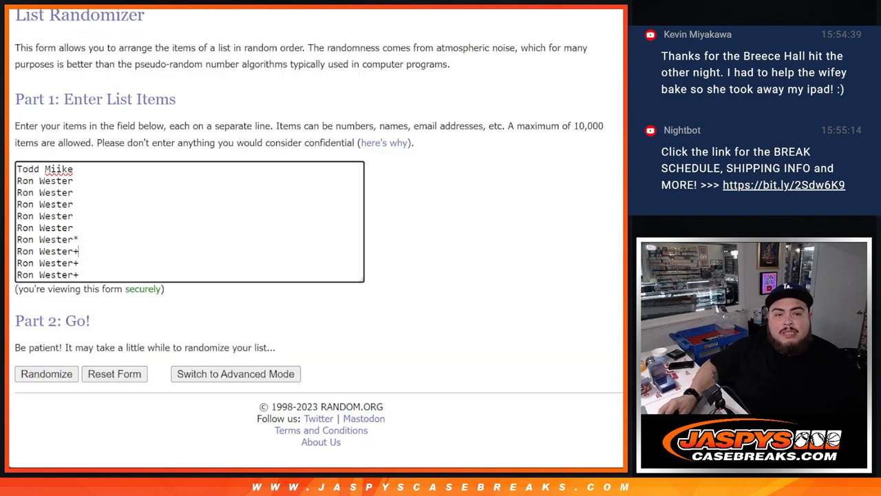
{"action": "left_click", "coordinate": [46, 374]}
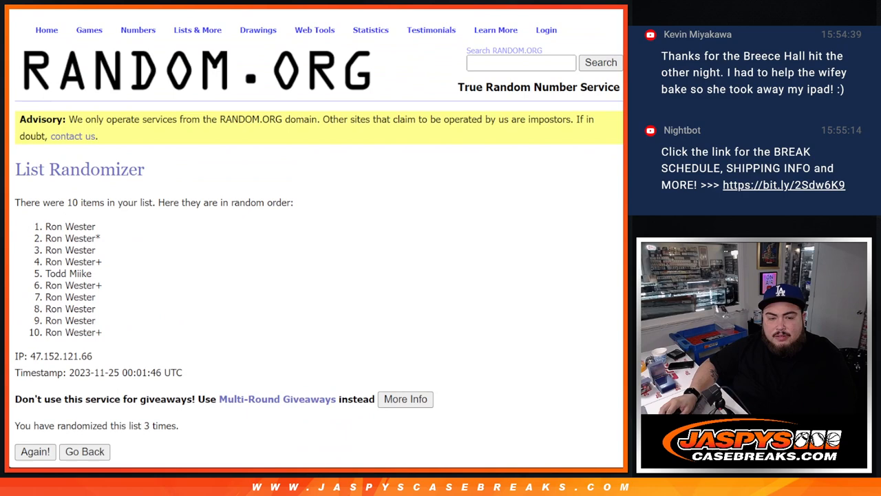
{"action": "double_click", "coordinate": [159, 428]}
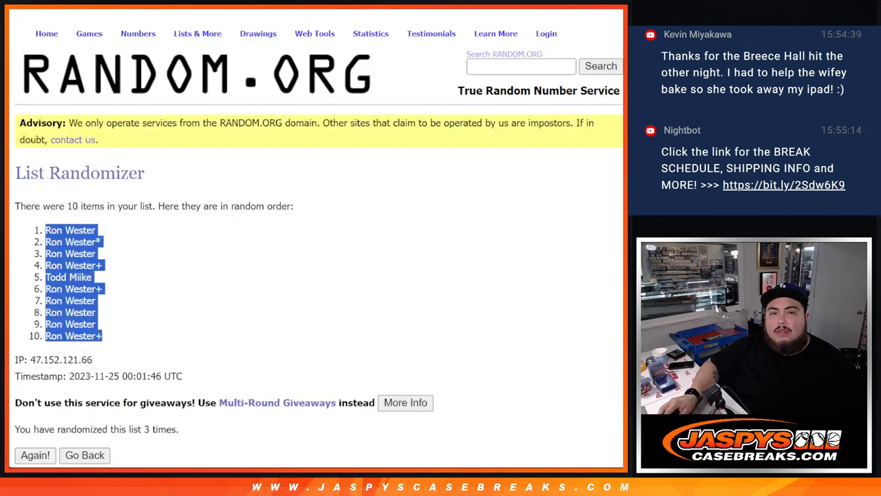
{"action": "left_click", "coordinate": [84, 454]}
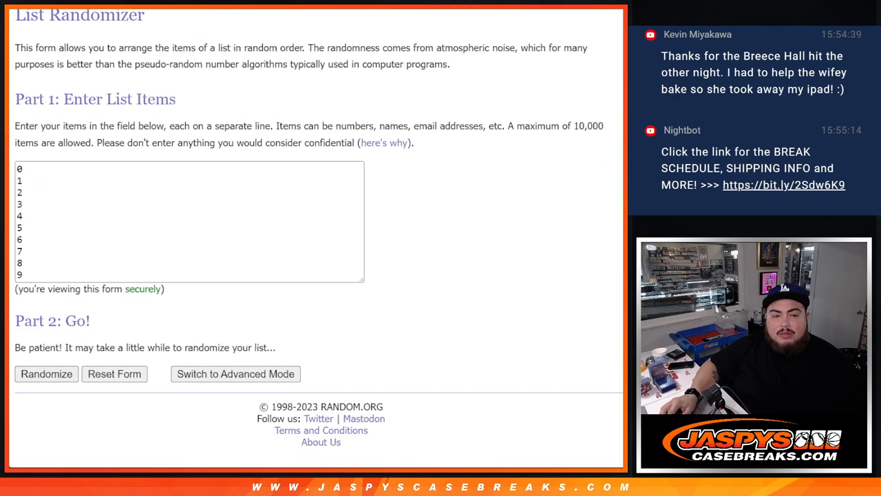
Randomize the list of numbers 0 through 9
{"action": "left_click", "coordinate": [47, 374]}
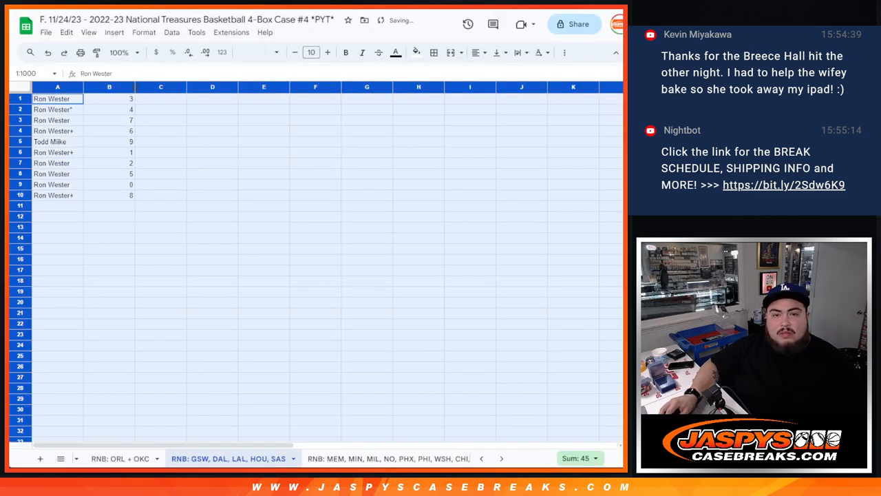
Set the names and numbers to font size 24 and sort the rows by column B, A→Z
{"action": "left_click", "coordinate": [311, 53]}
{"action": "type", "text": "24"}
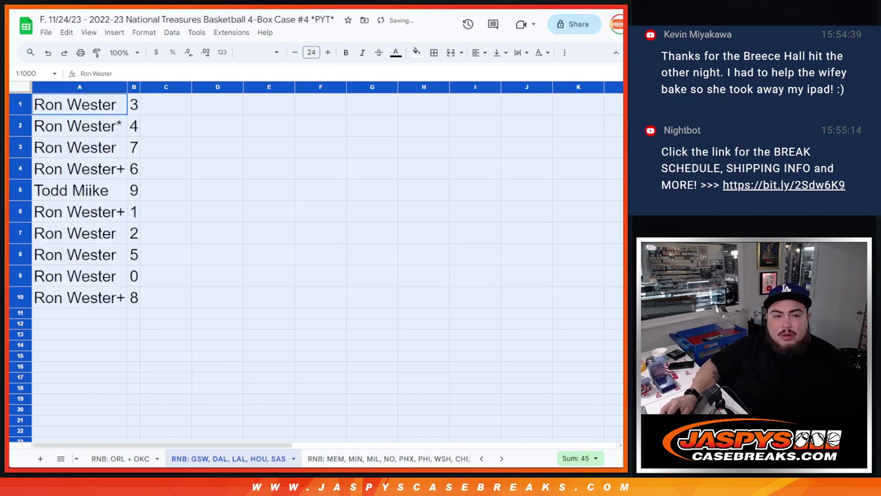
{"action": "left_click", "coordinate": [71, 190]}
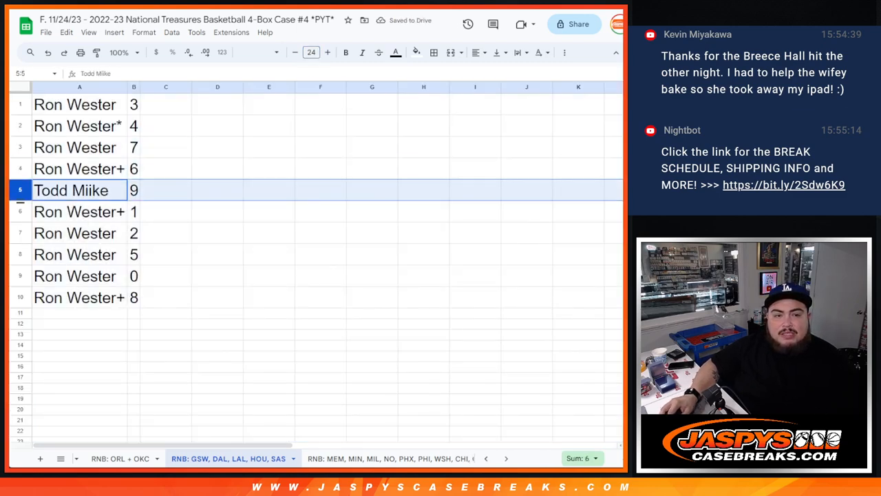
{"action": "left_click", "coordinate": [79, 212]}
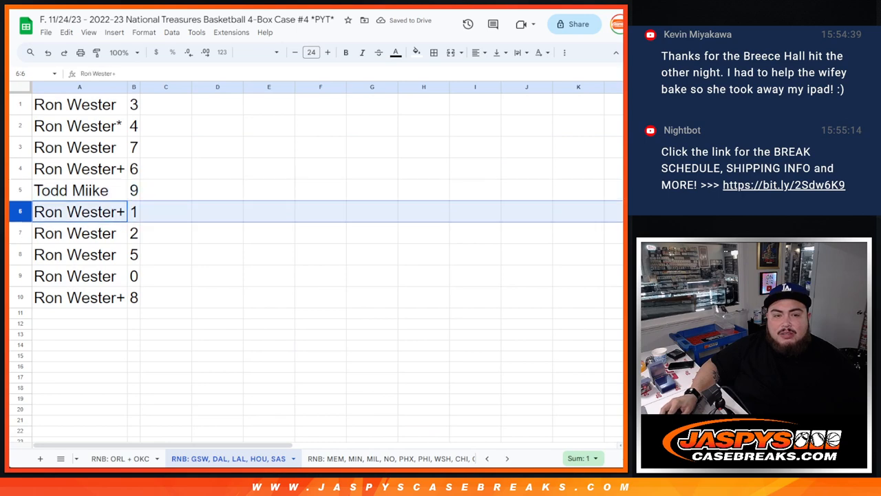
{"action": "left_click", "coordinate": [80, 298]}
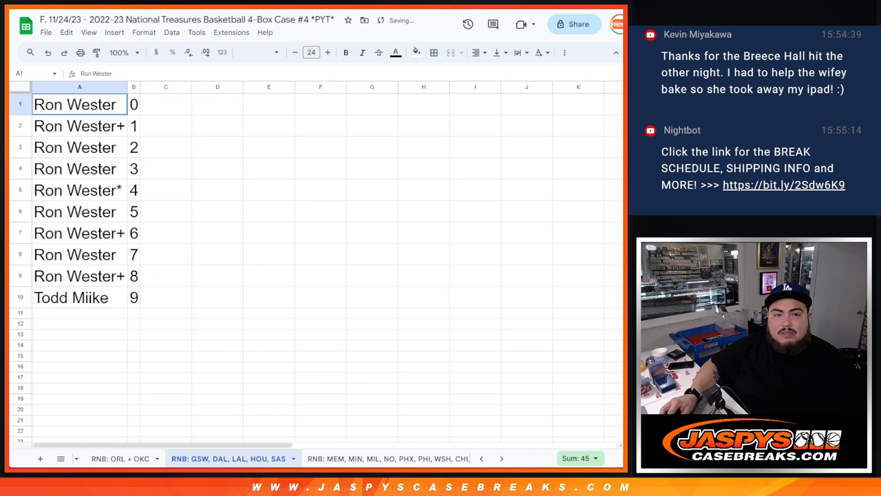
Send the sorted name table to print via File > Print, Next and Print
{"action": "left_click", "coordinate": [432, 53]}
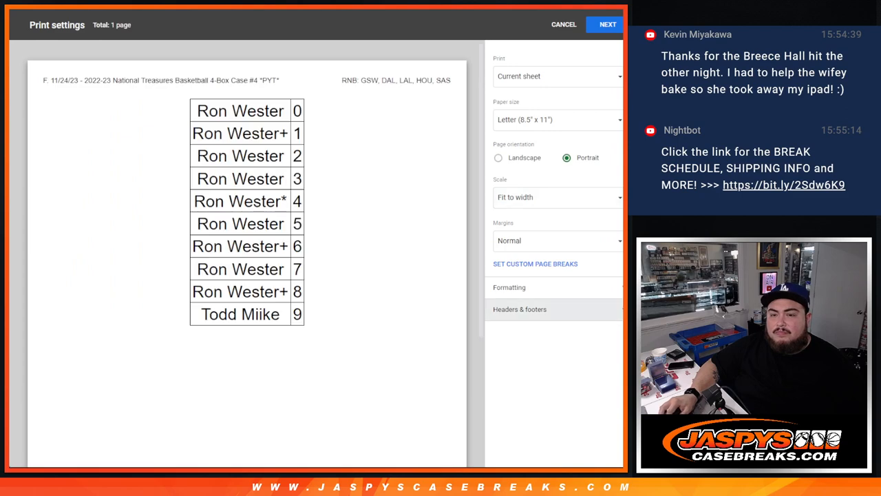
{"action": "left_click", "coordinate": [607, 25]}
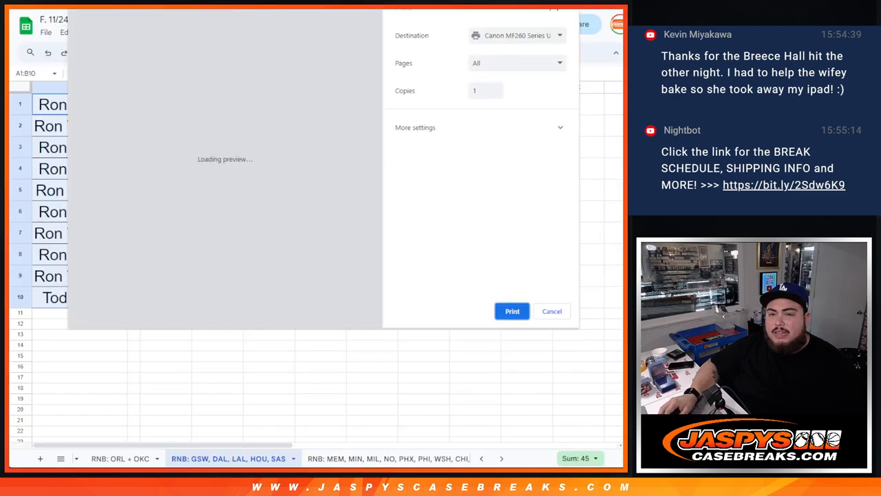
{"action": "left_click", "coordinate": [551, 311]}
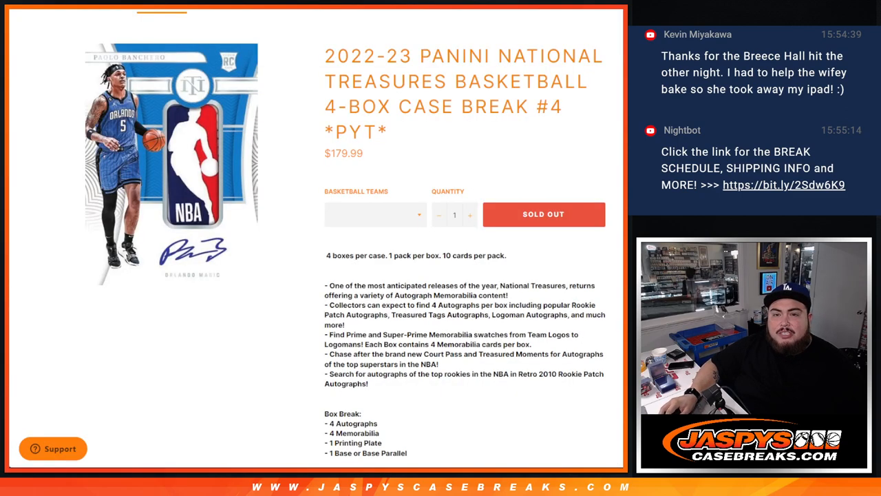